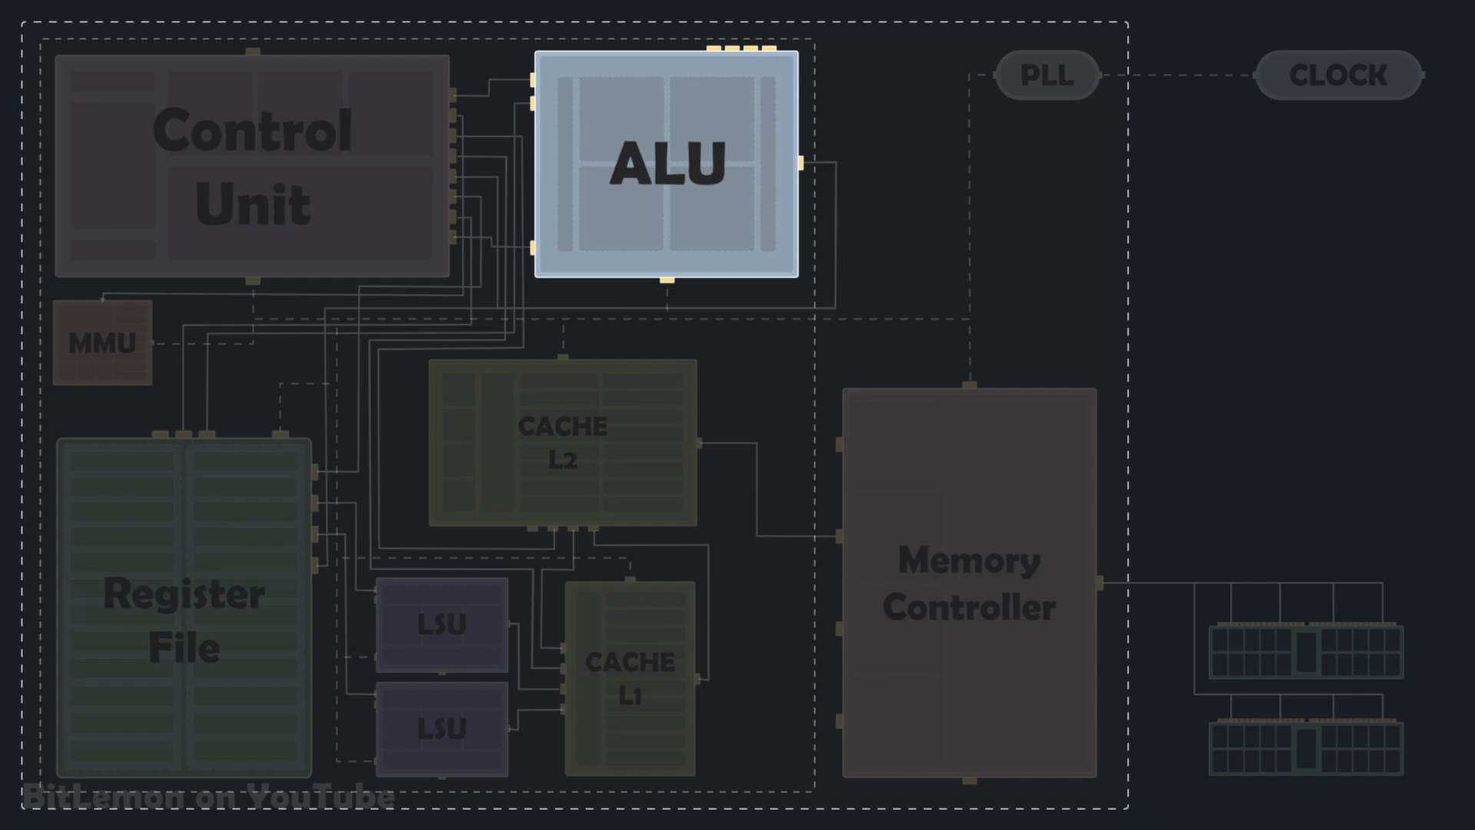
Step: Scroll the Intel manual from the page-43 P6 pipeline figure to page 47, section 2.2.3.1 The Front End
{"action": "left_click", "coordinate": [183, 616]}
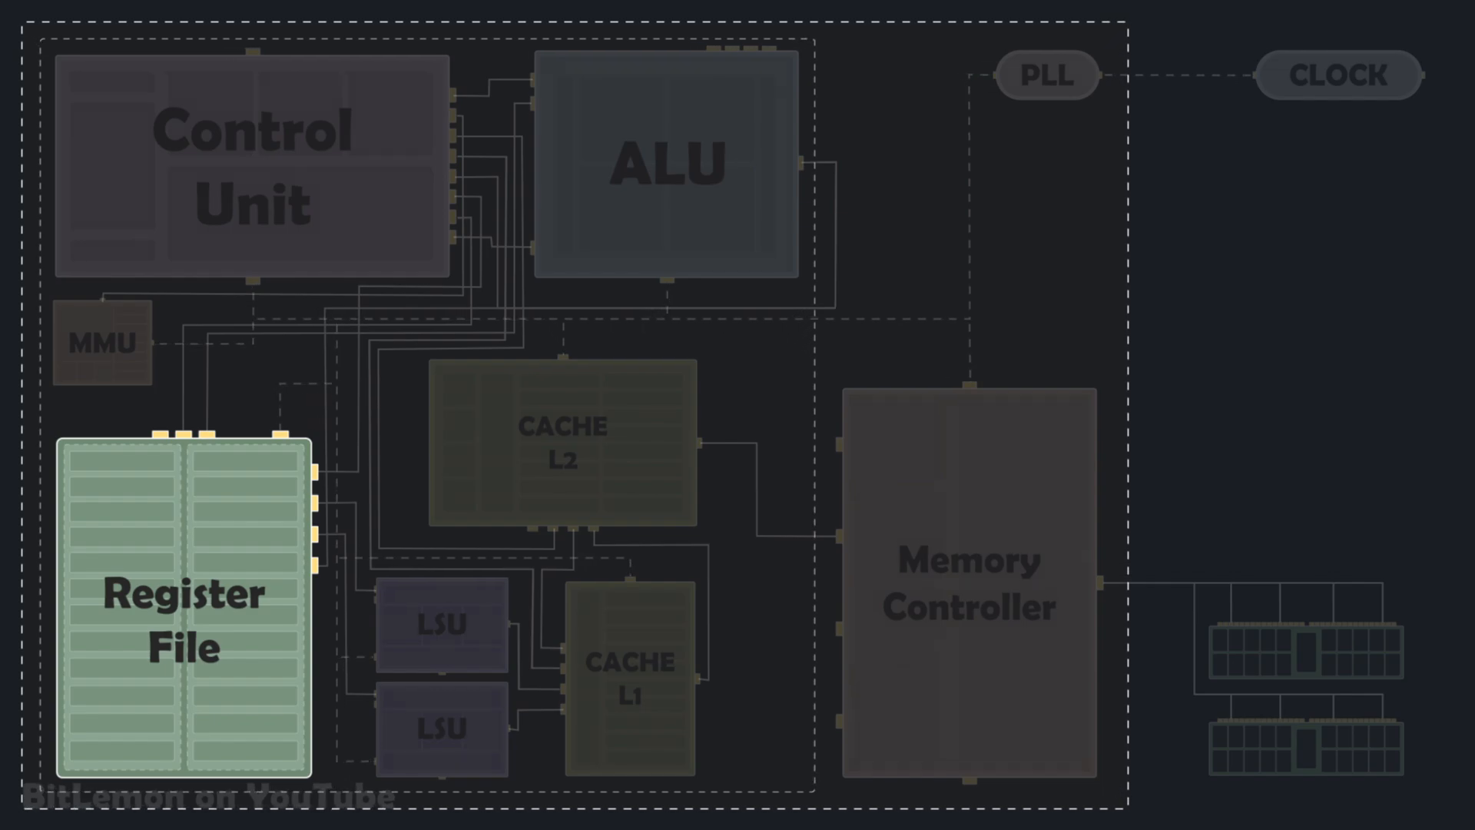
{"action": "left_click", "coordinate": [443, 626]}
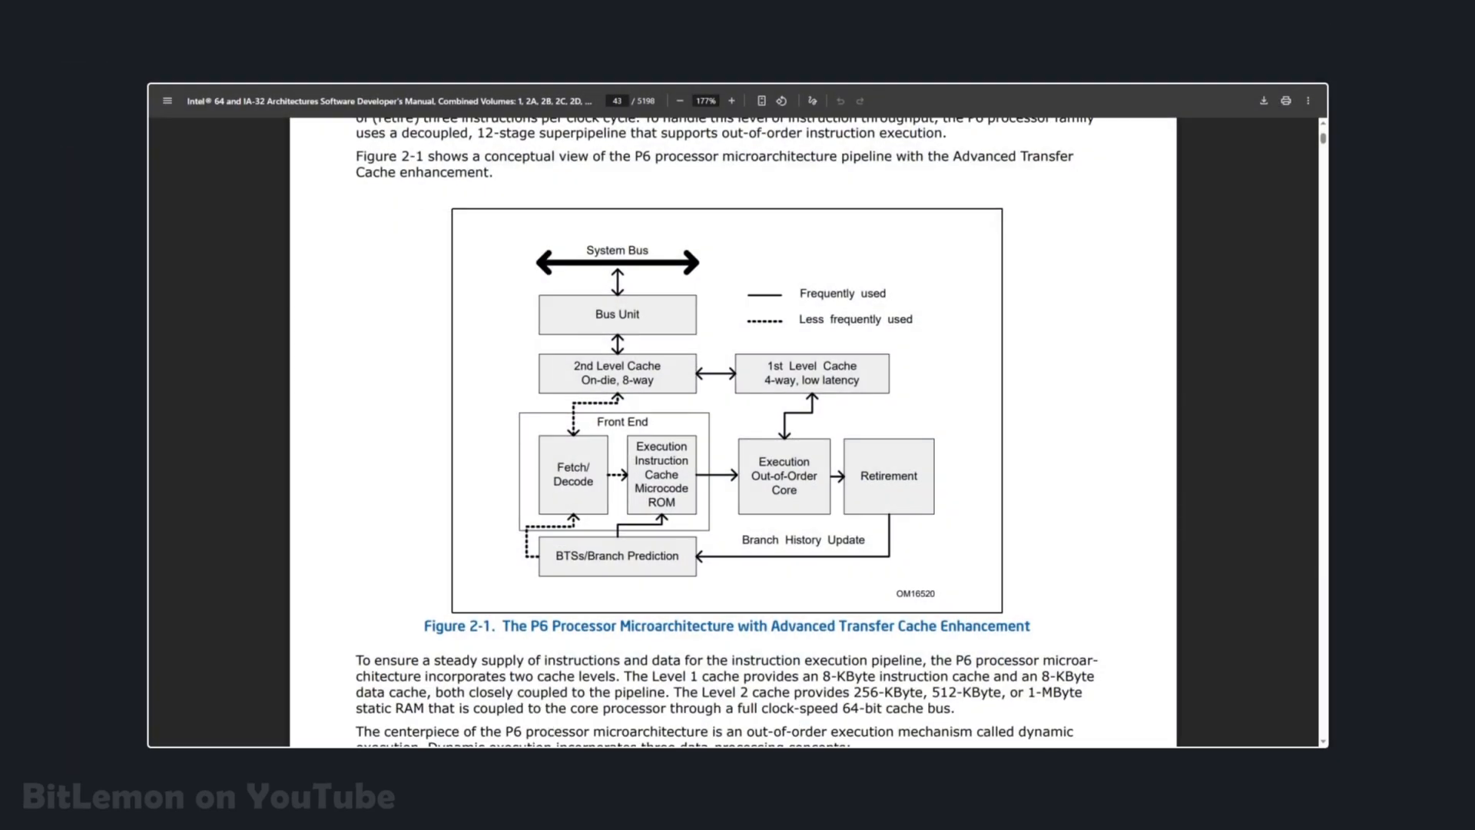
{"action": "scroll", "scroll_direction": "down", "scroll_amount": 3}
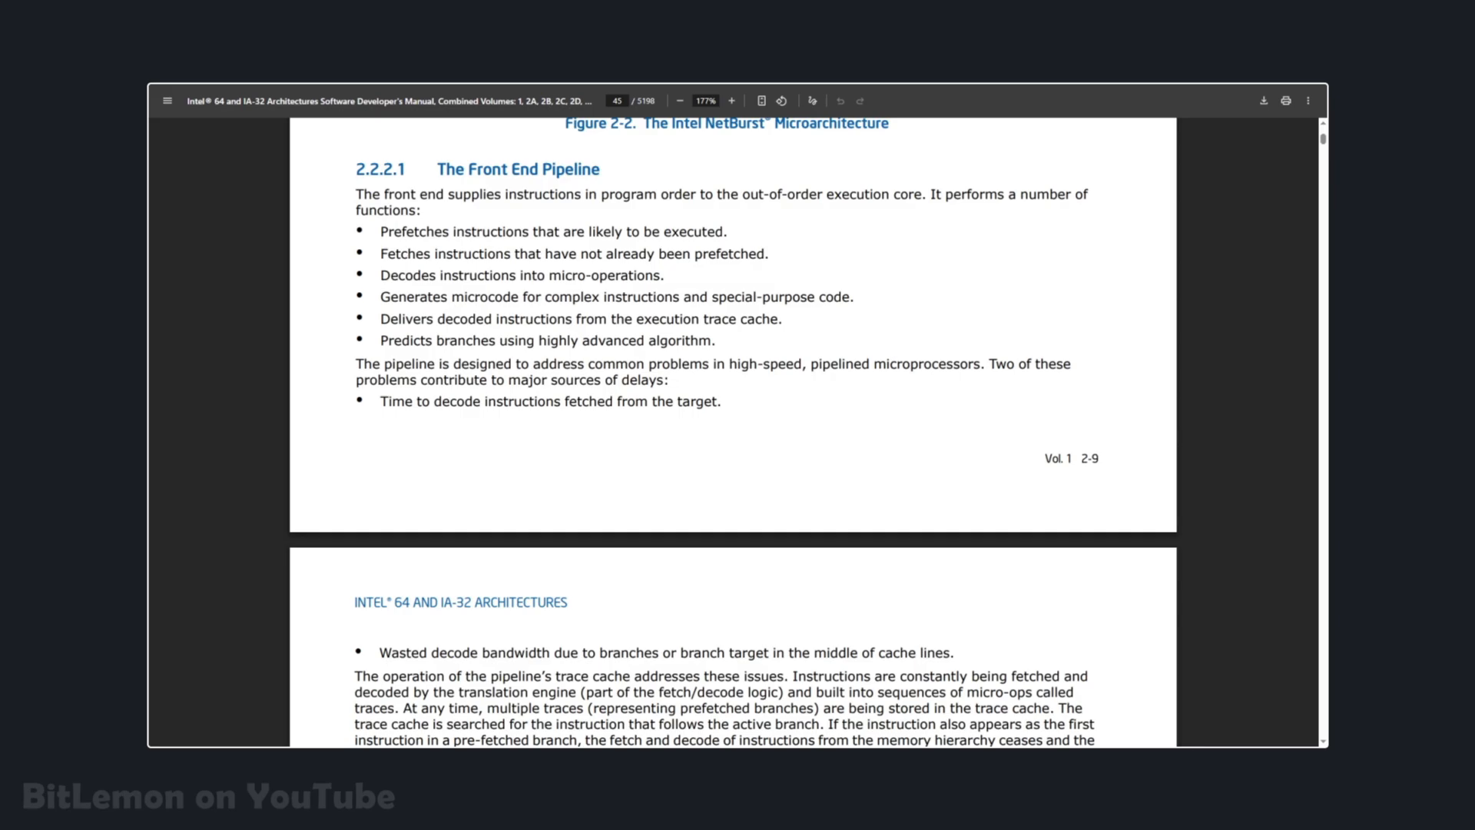
{"action": "scroll", "scroll_direction": "down", "scroll_amount": 3}
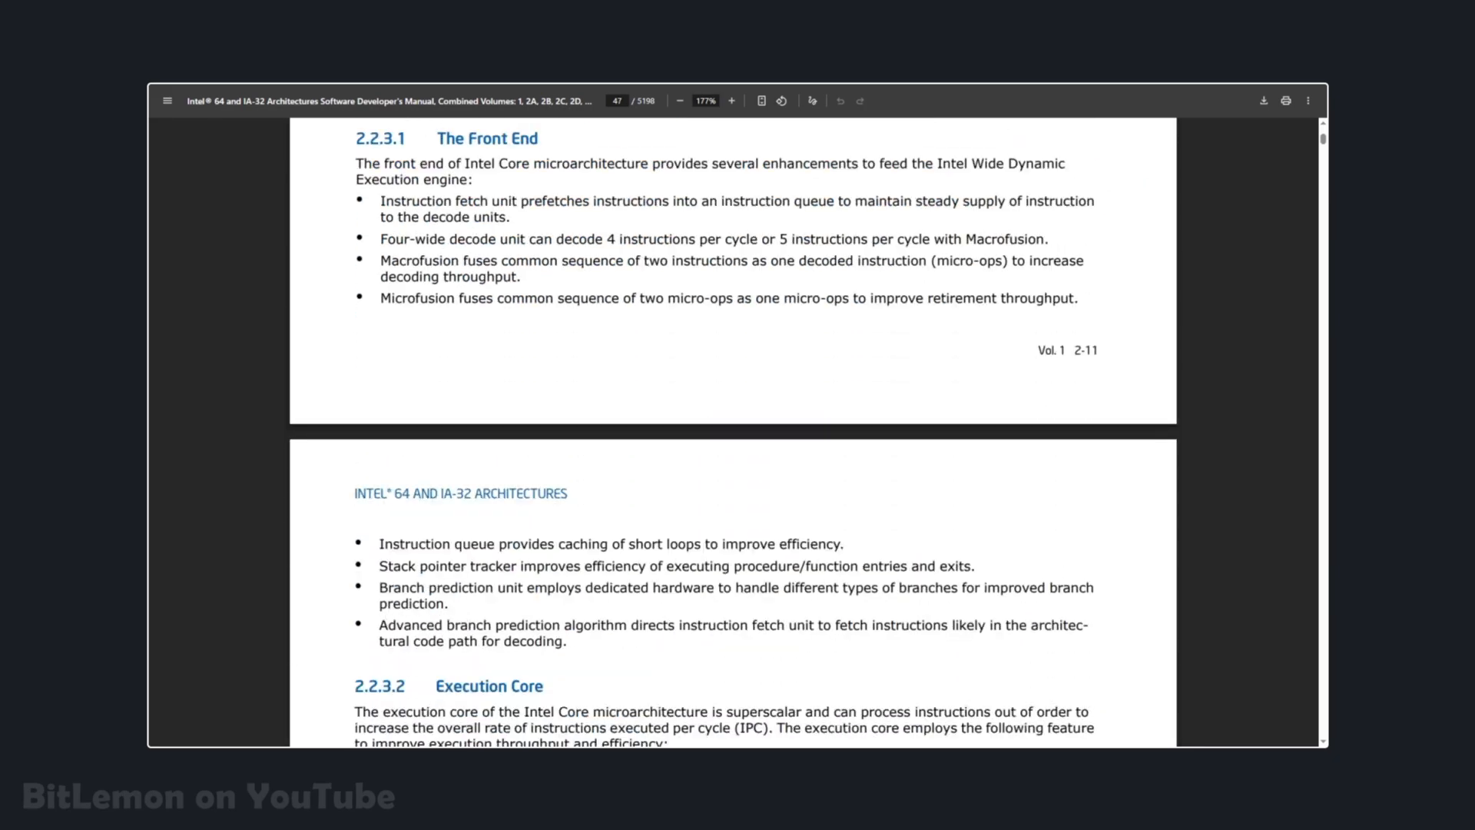